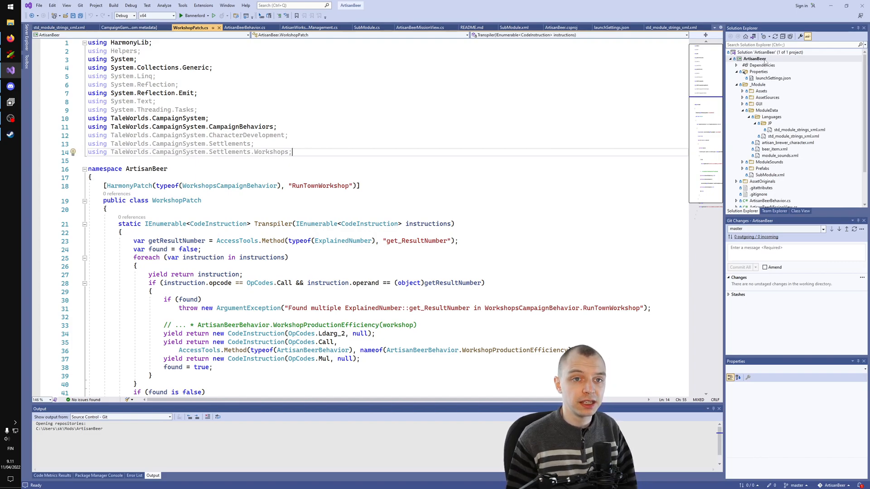
Open the ArtisanBeer project's properties to set Package Version 0.1.0
{"action": "right_click", "coordinate": [755, 59]}
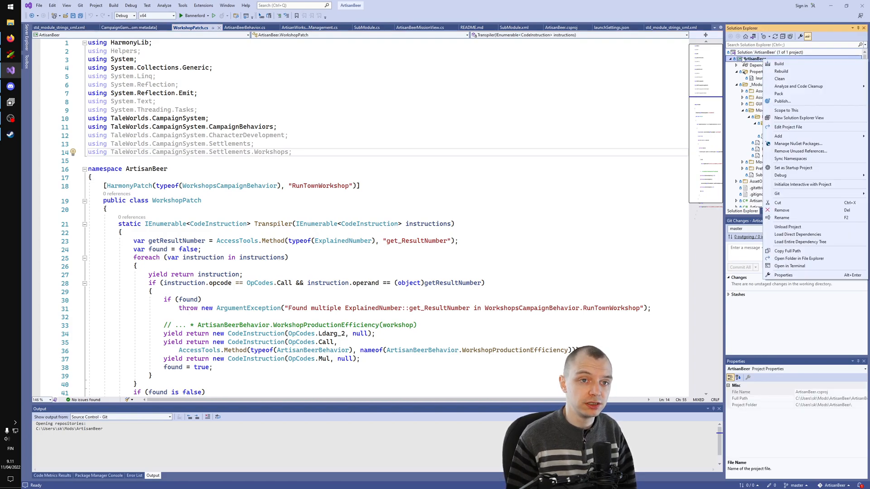
{"action": "left_click", "coordinate": [783, 275]}
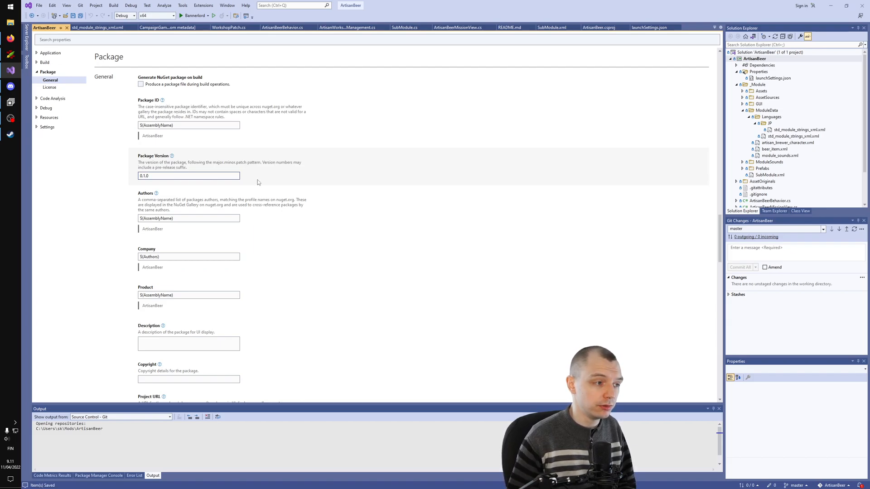
{"action": "mouse_move", "coordinate": [565, 61]}
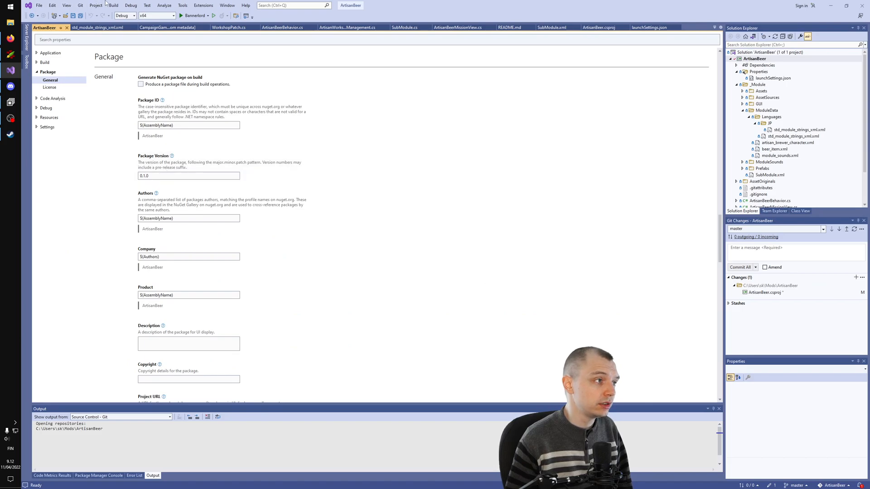
Rebuild the solution and inspect the Version placeholder in SubModule.xml
{"action": "left_click", "coordinate": [113, 5]}
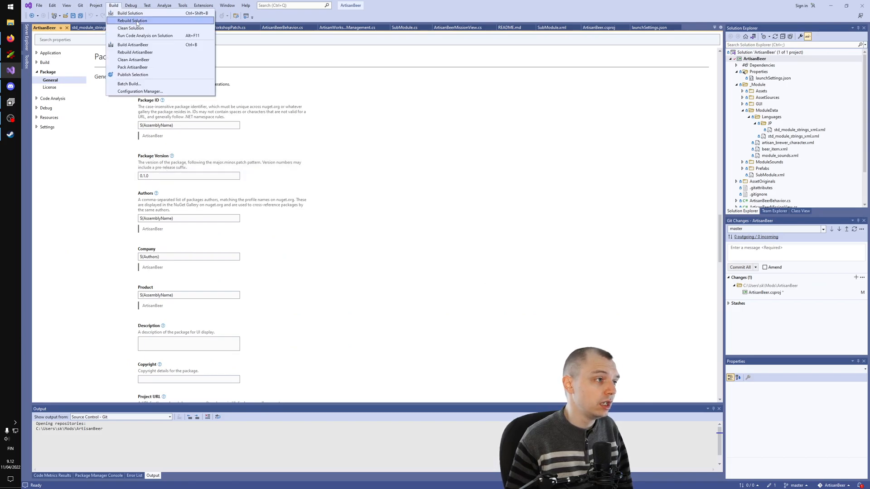
{"action": "left_click", "coordinate": [132, 21]}
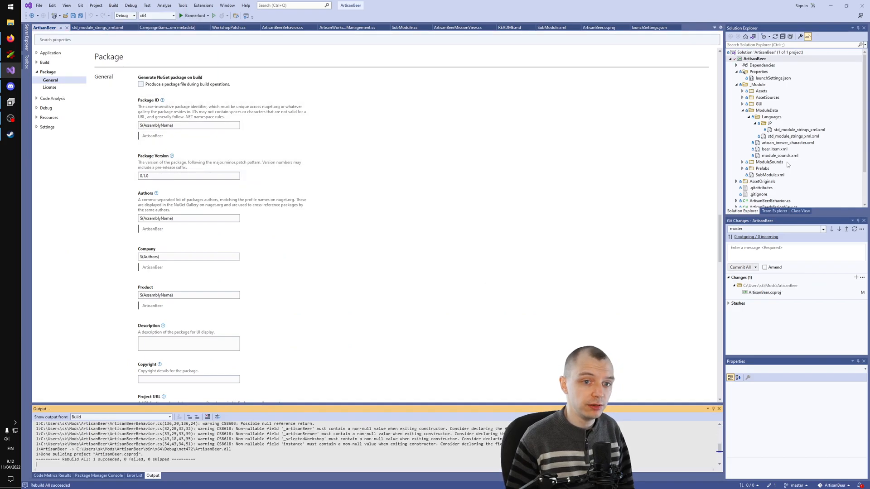
{"action": "double_click", "coordinate": [770, 175]}
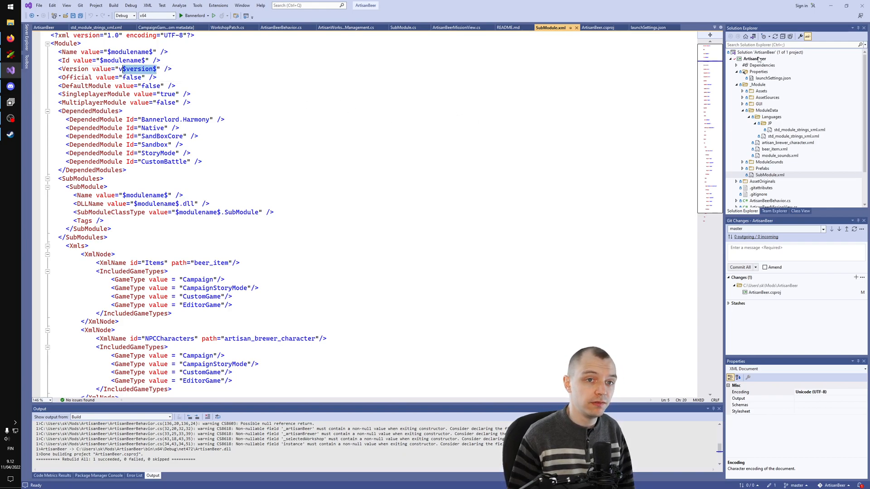
{"action": "left_click", "coordinate": [137, 77]}
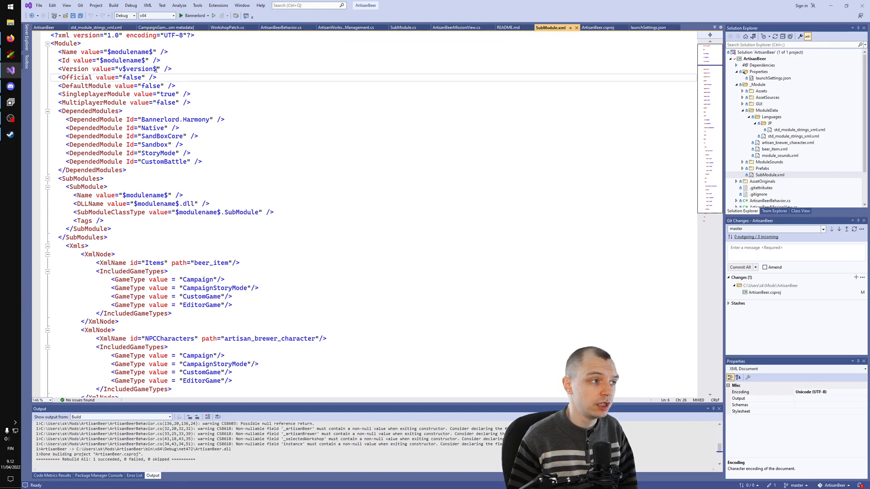
{"action": "double_click", "coordinate": [138, 69]}
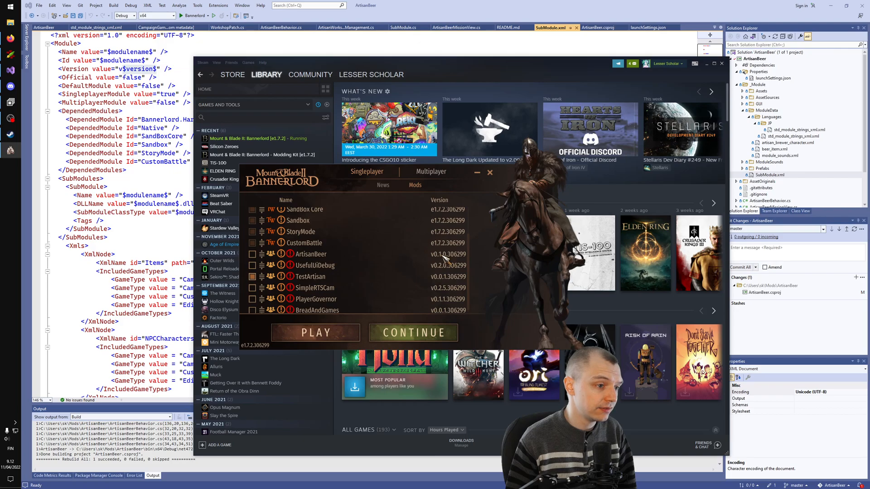
{"action": "mouse_move", "coordinate": [444, 261]}
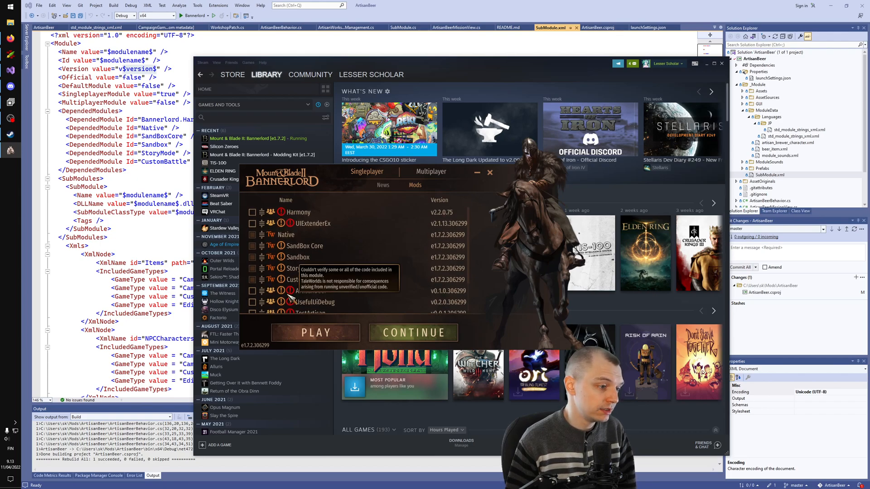
Scroll the launcher's Mods list down to ArtisanBeer v0.1.0 in the load order
{"action": "scroll", "scroll_direction": "down", "scroll_amount": 3}
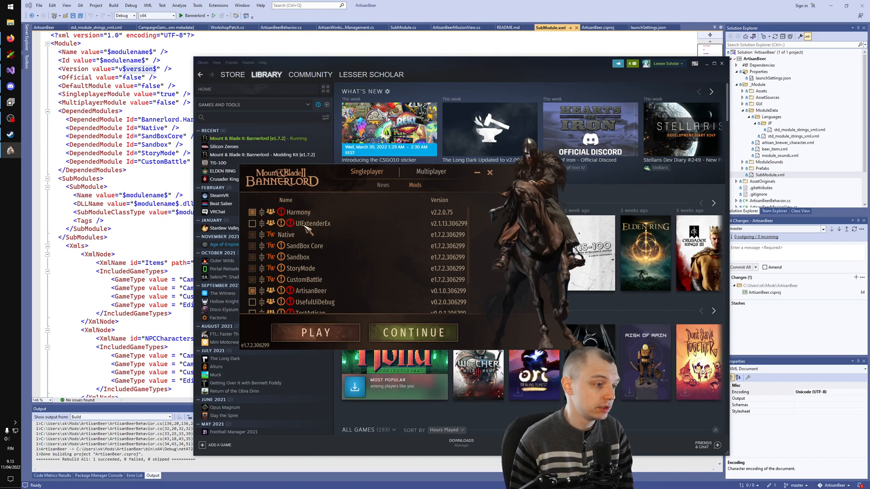
{"action": "mouse_move", "coordinate": [316, 224]}
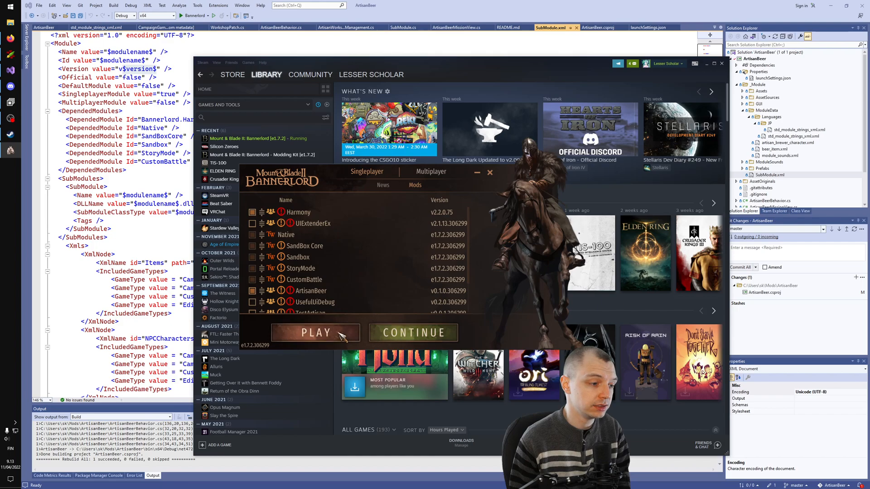
Launch Bannerlord with the enabled mods, confirming the unverified-code caution
{"action": "left_click", "coordinate": [316, 333]}
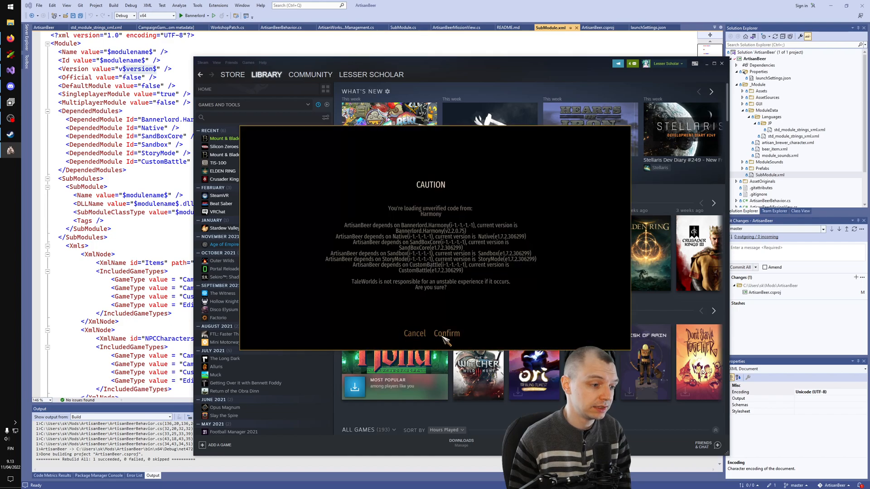
{"action": "left_click", "coordinate": [446, 333]}
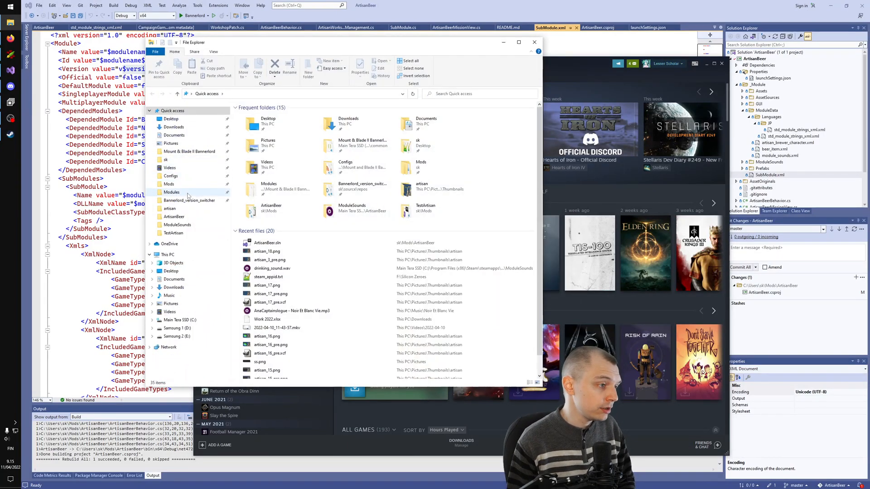
Compress the ArtisanBeer folder in Modules into ArtisanBeer.7z and start renaming it
{"action": "left_click", "coordinate": [171, 193]}
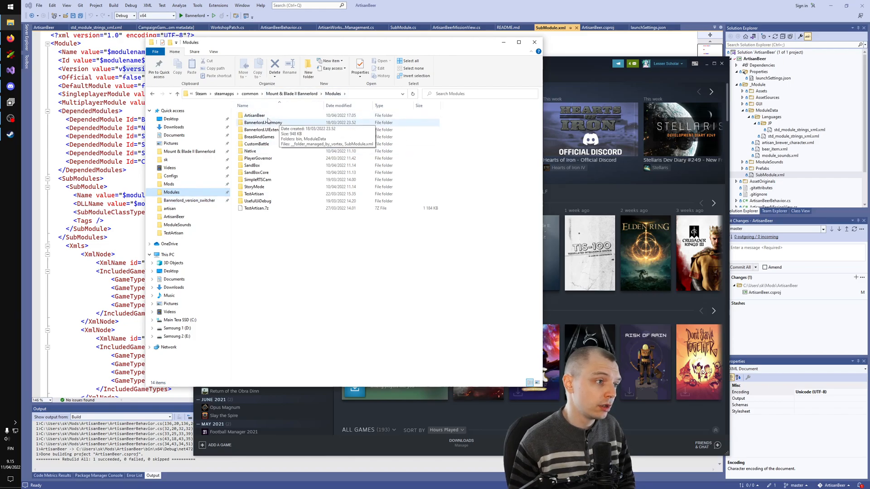
{"action": "right_click", "coordinate": [253, 115]}
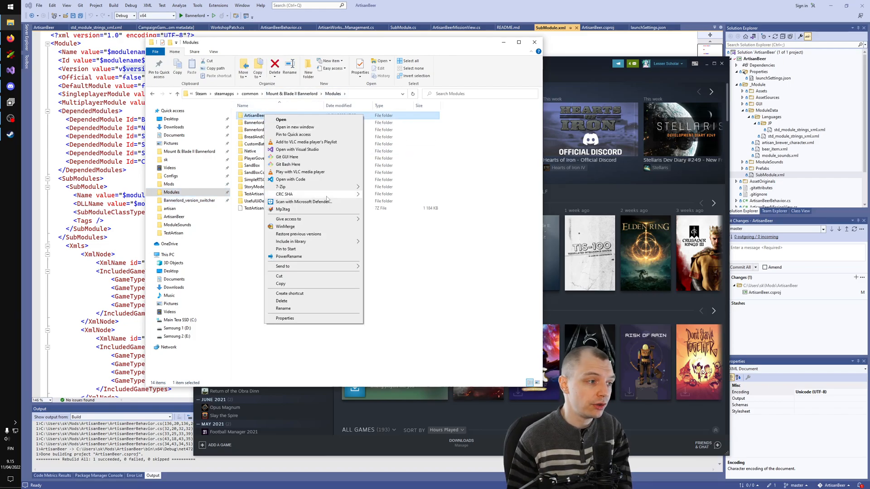
{"action": "mouse_move", "coordinate": [280, 187]}
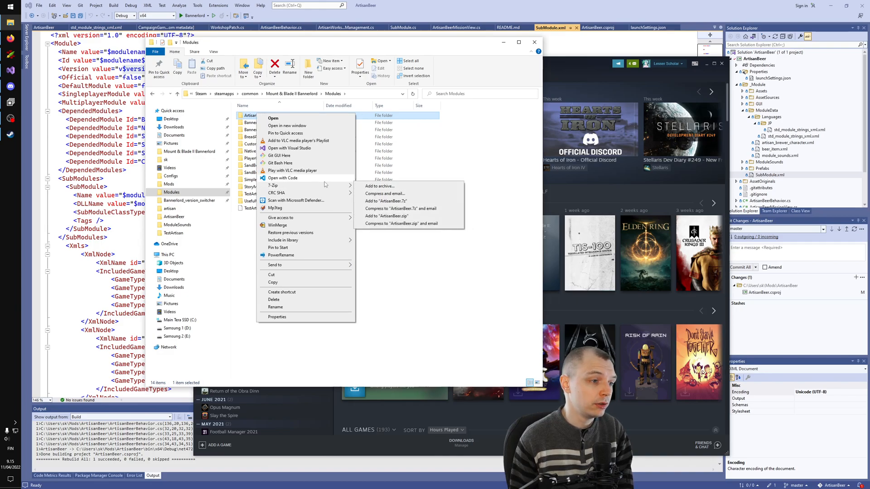
{"action": "mouse_move", "coordinate": [389, 208]}
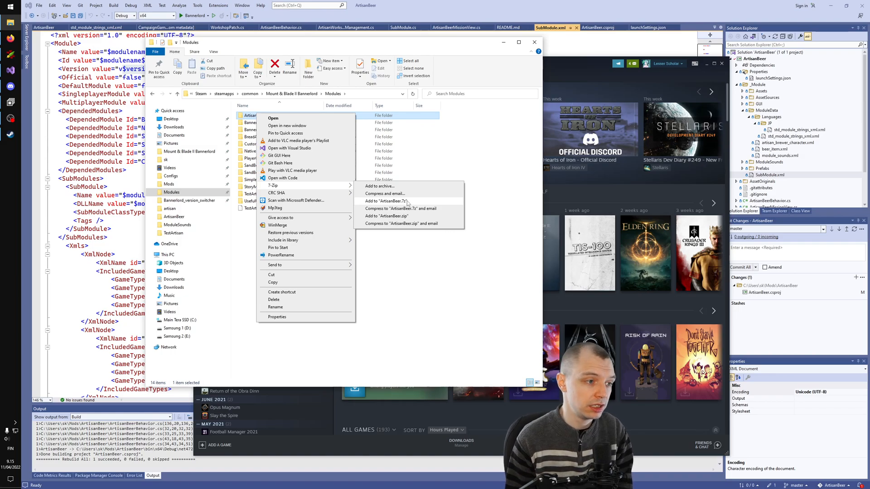
{"action": "left_click", "coordinate": [386, 201]}
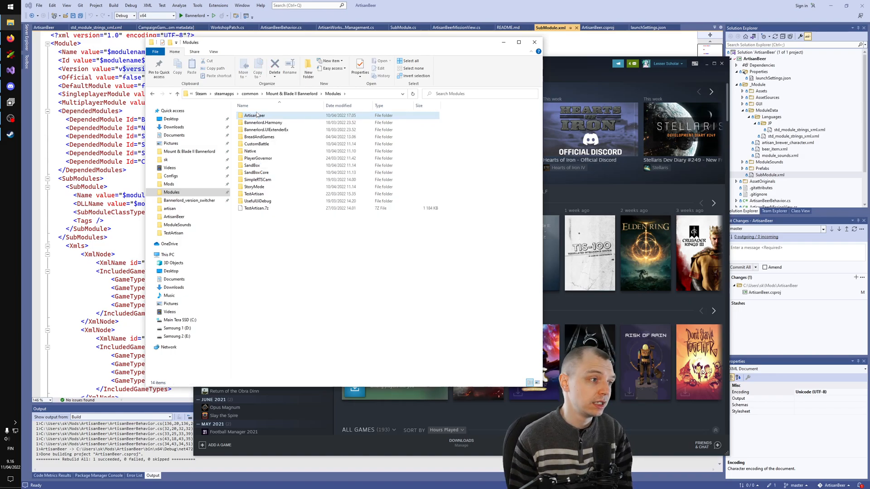
{"action": "right_click", "coordinate": [255, 115]}
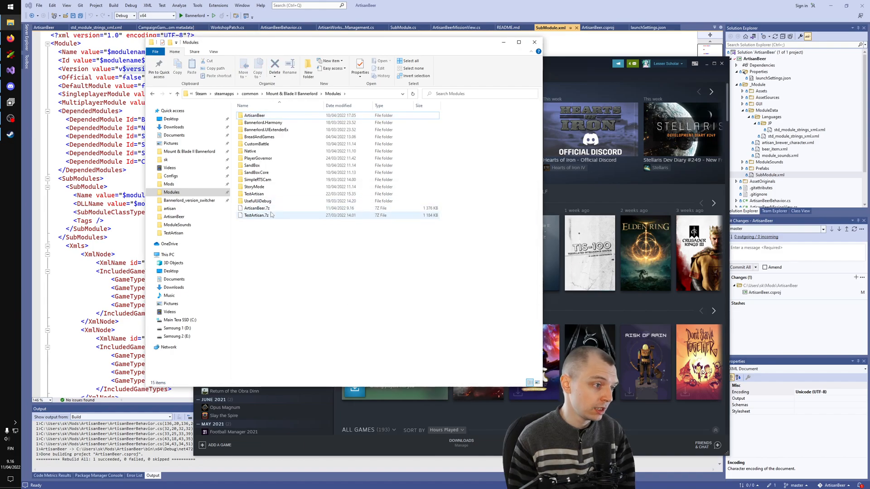
{"action": "left_click", "coordinate": [255, 207]}
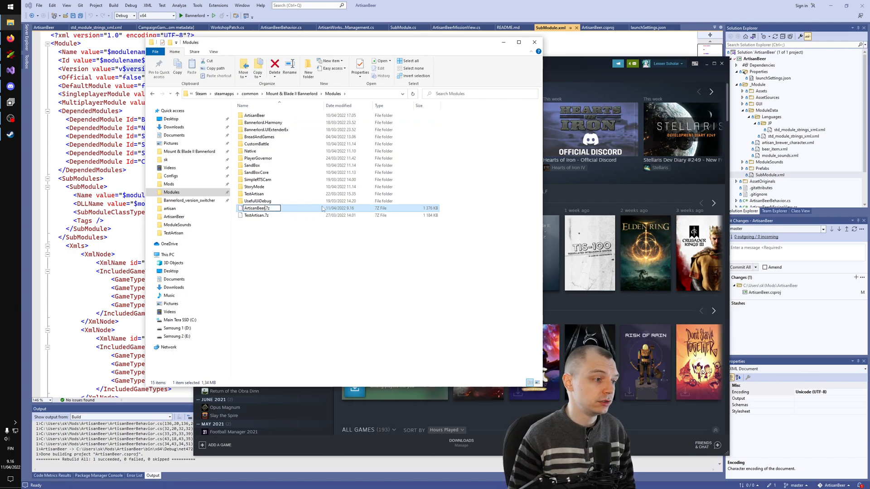